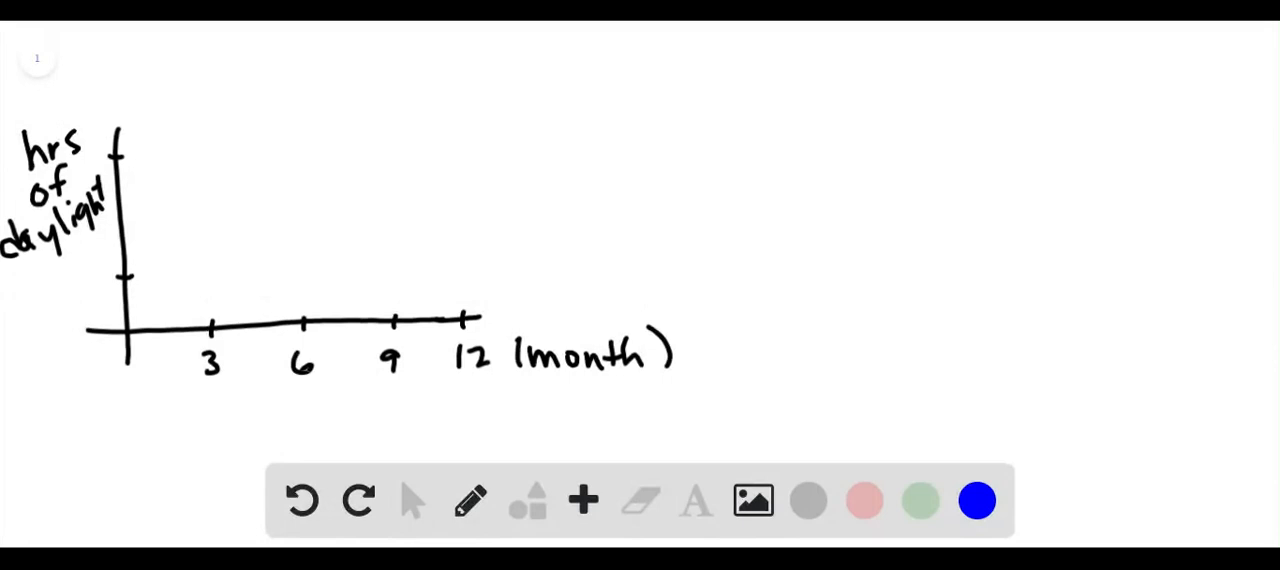
- Dot a blue point on the daylight axis at month 0
click(123, 274)
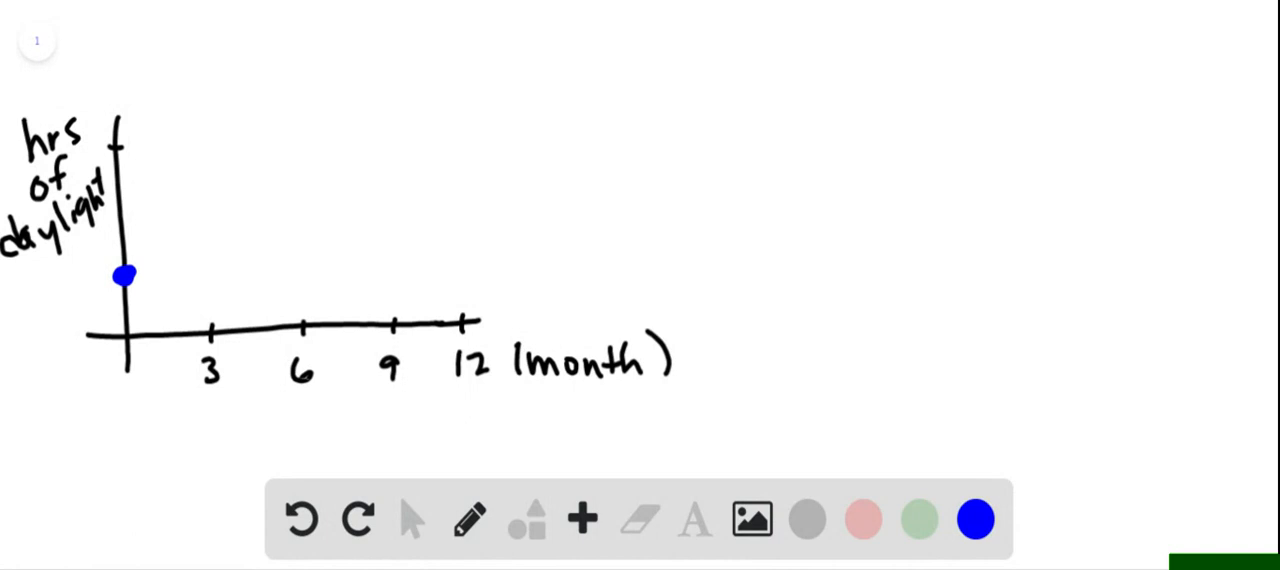
- Dot a high blue point at month 6 and a lower one at month 12
click(292, 143)
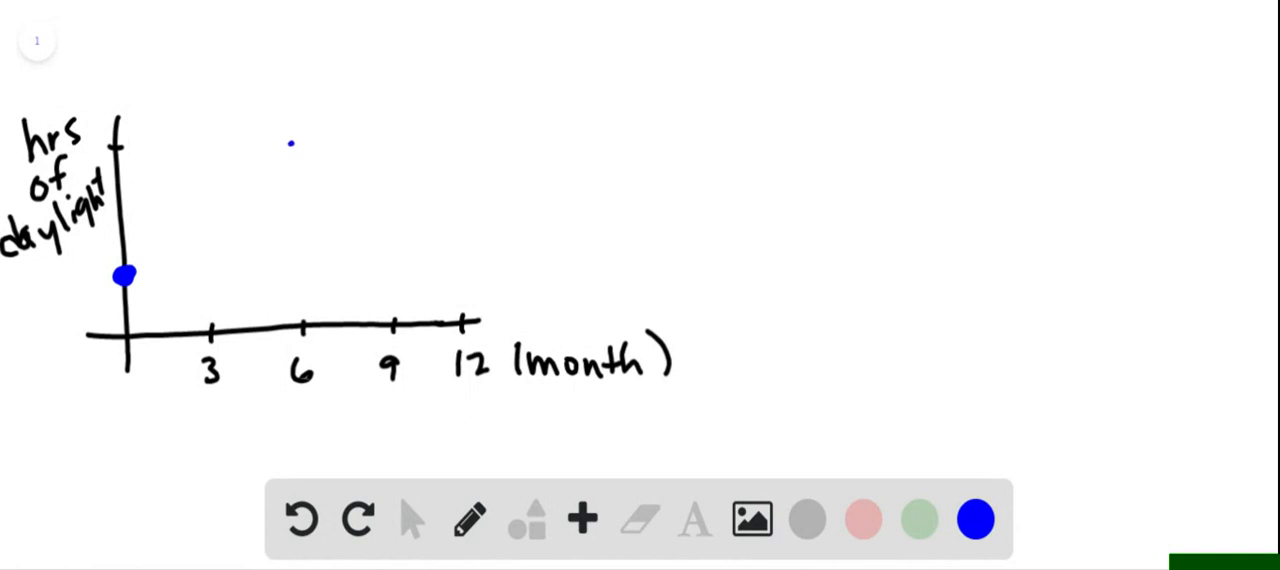
click(292, 146)
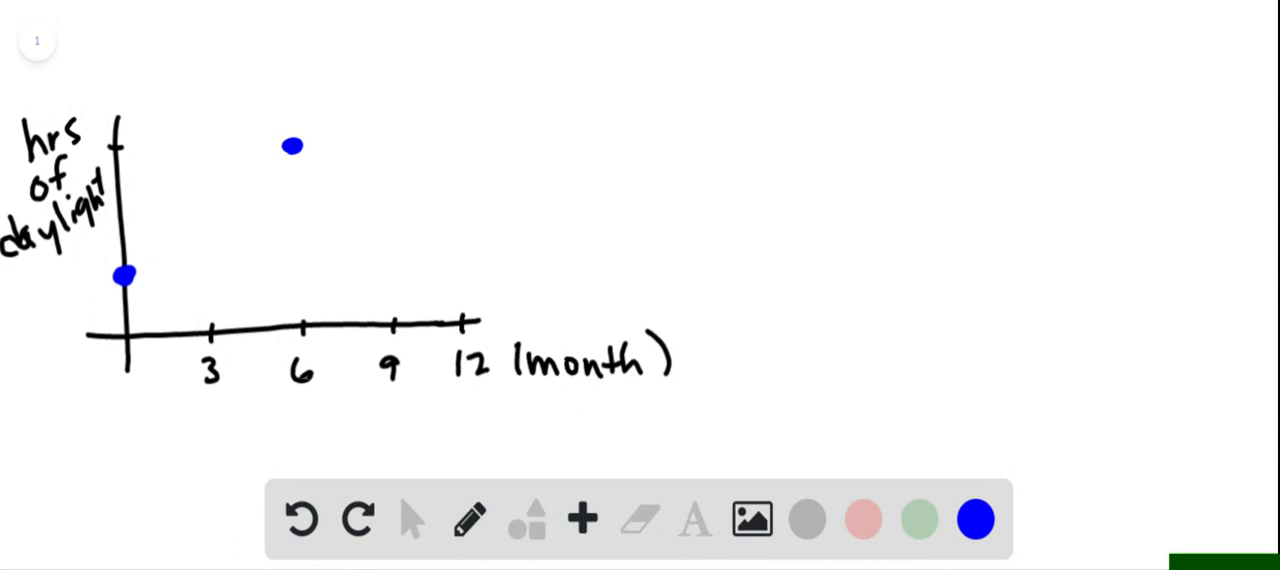
click(458, 253)
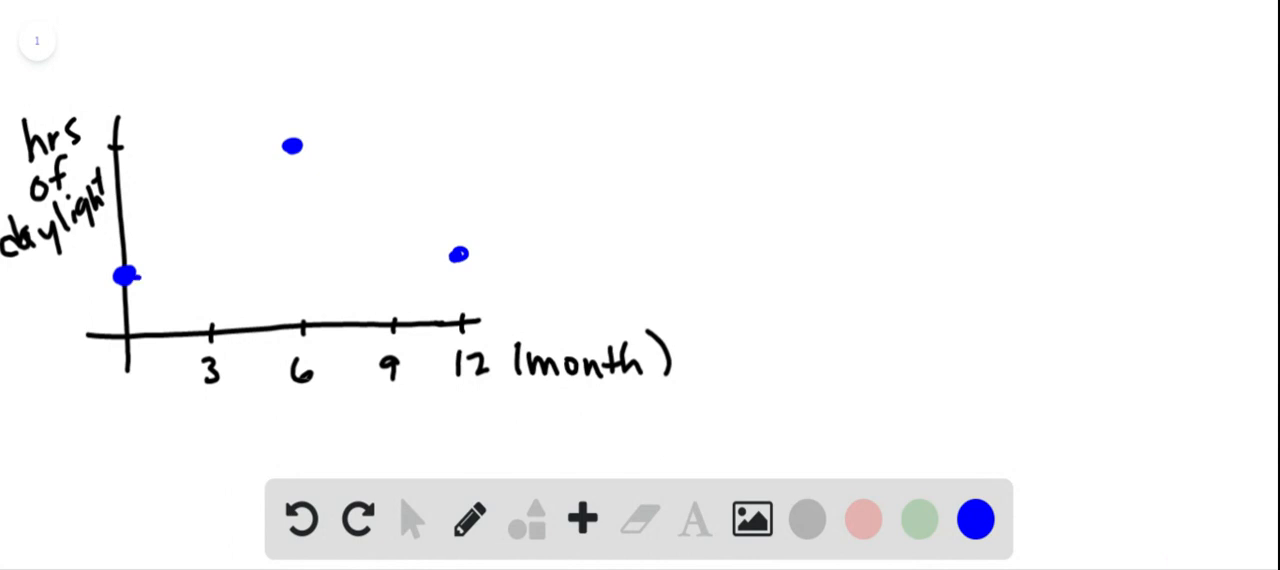
- Draw a blue wave from month 0 over the month-6 peak to month 12, plus a smiley
drag(125, 278, 398, 225)
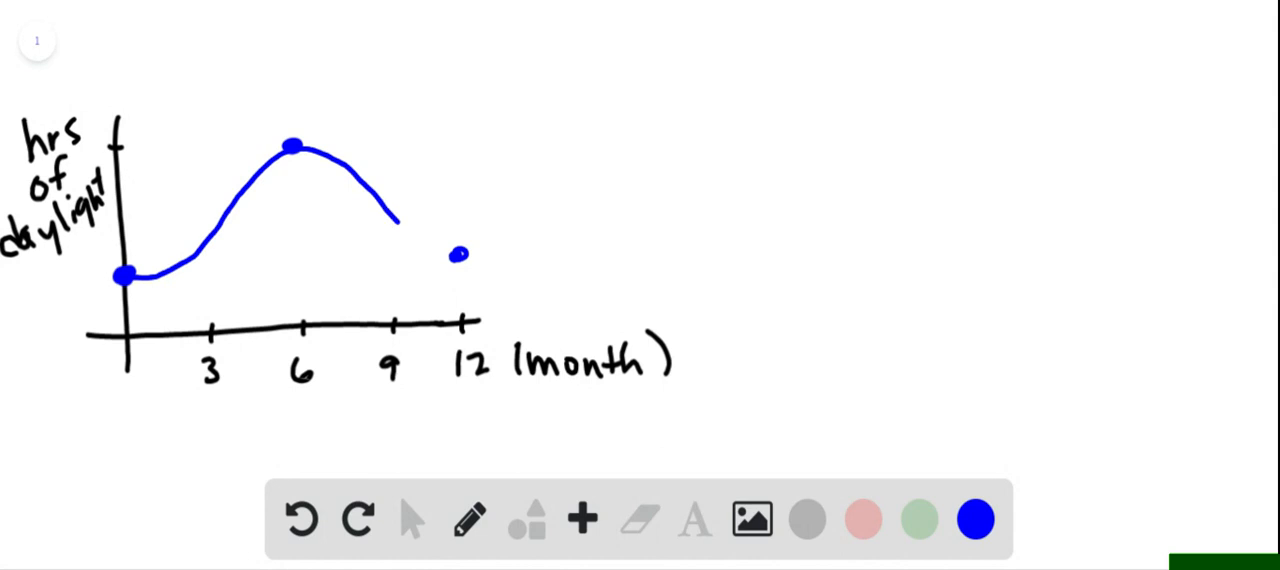
drag(398, 218, 460, 253)
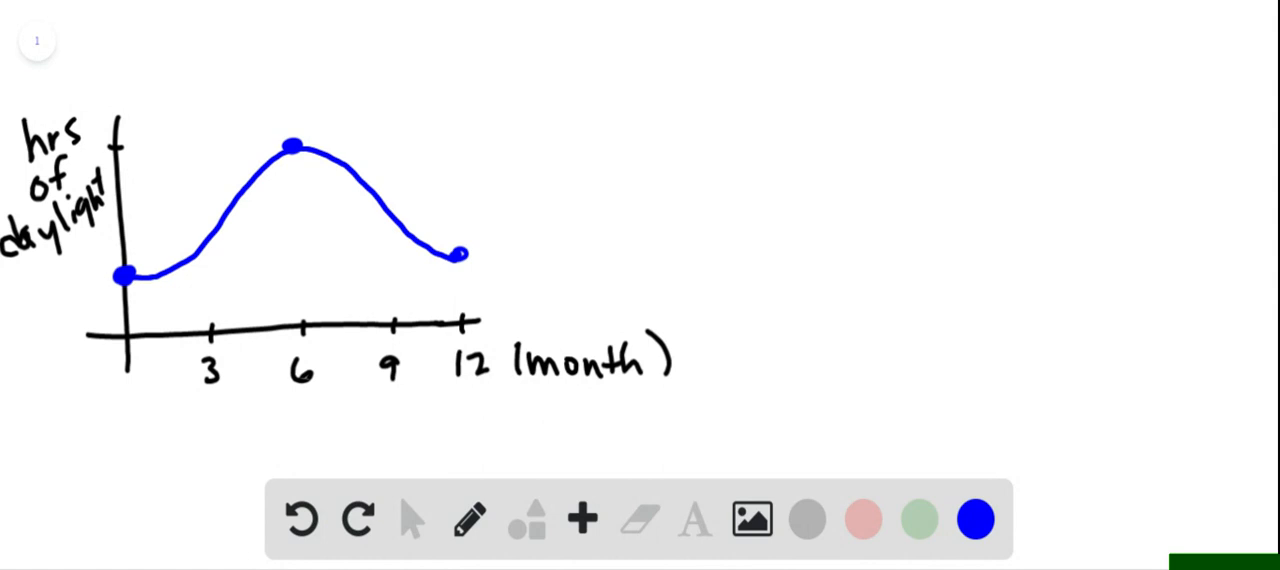
drag(858, 380, 890, 410)
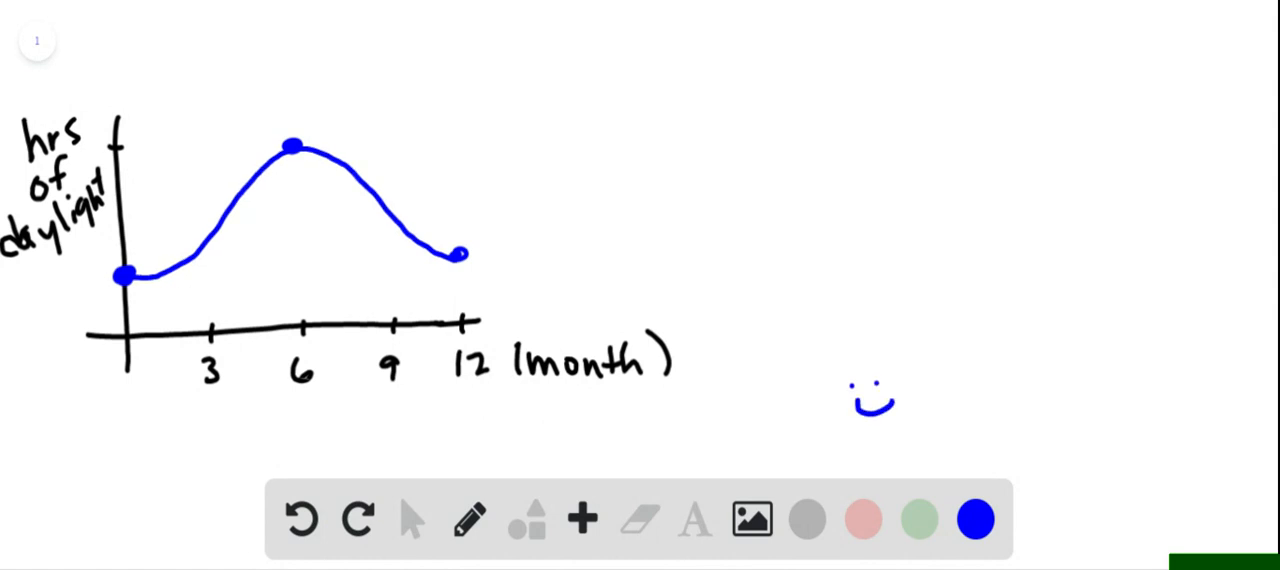